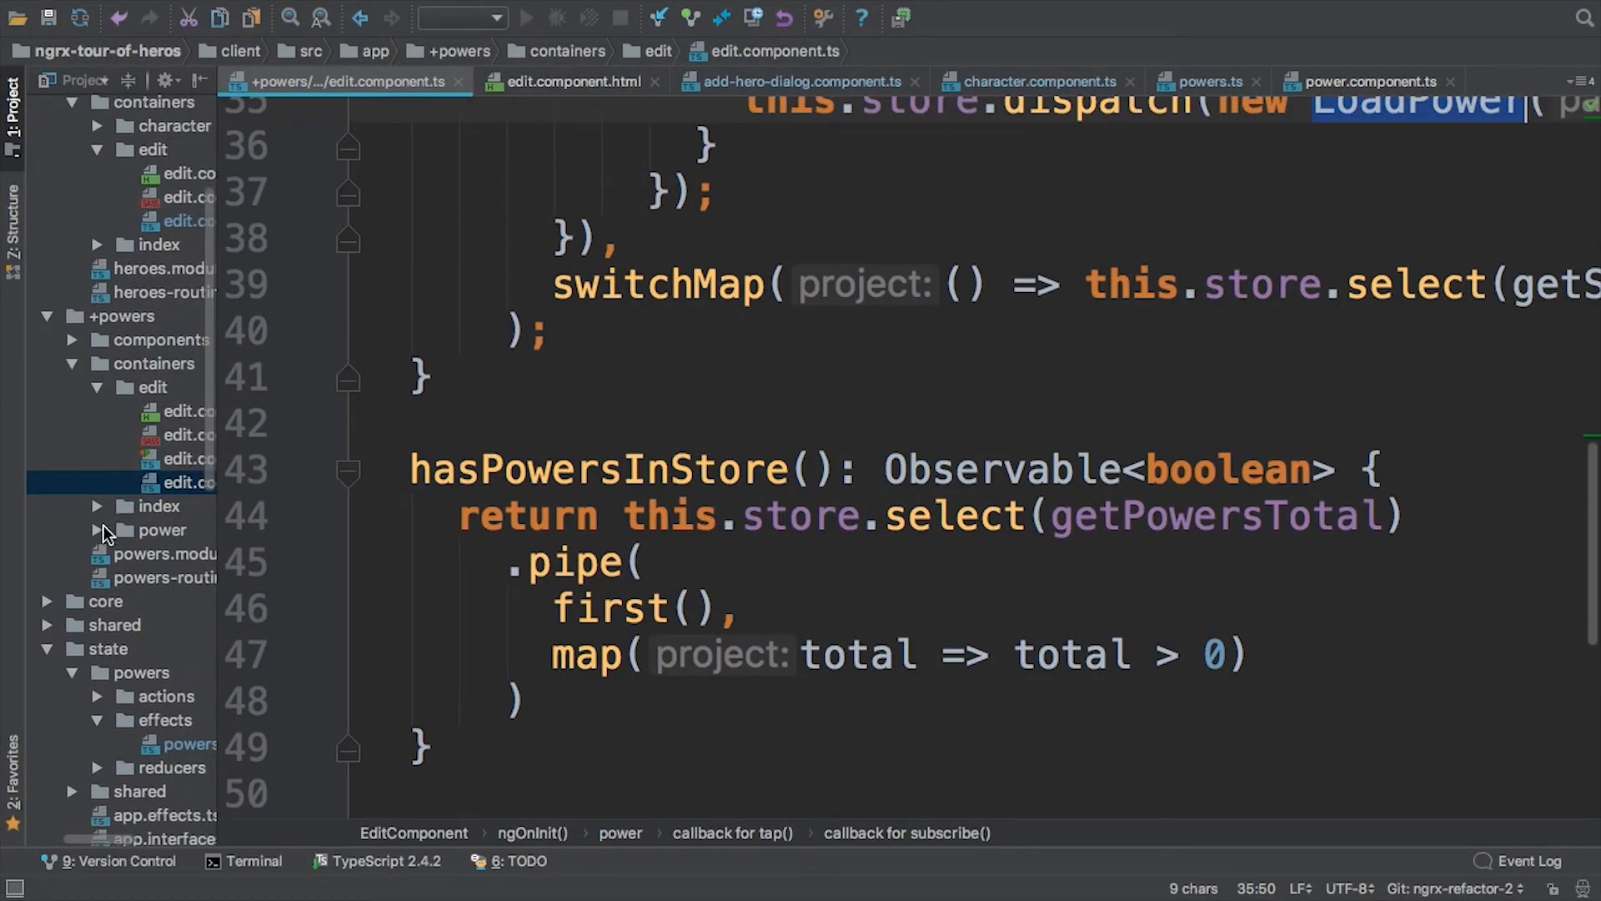
Step: Switch to the Slides.com tab showing the withLatestFrom() slide
click(1369, 82)
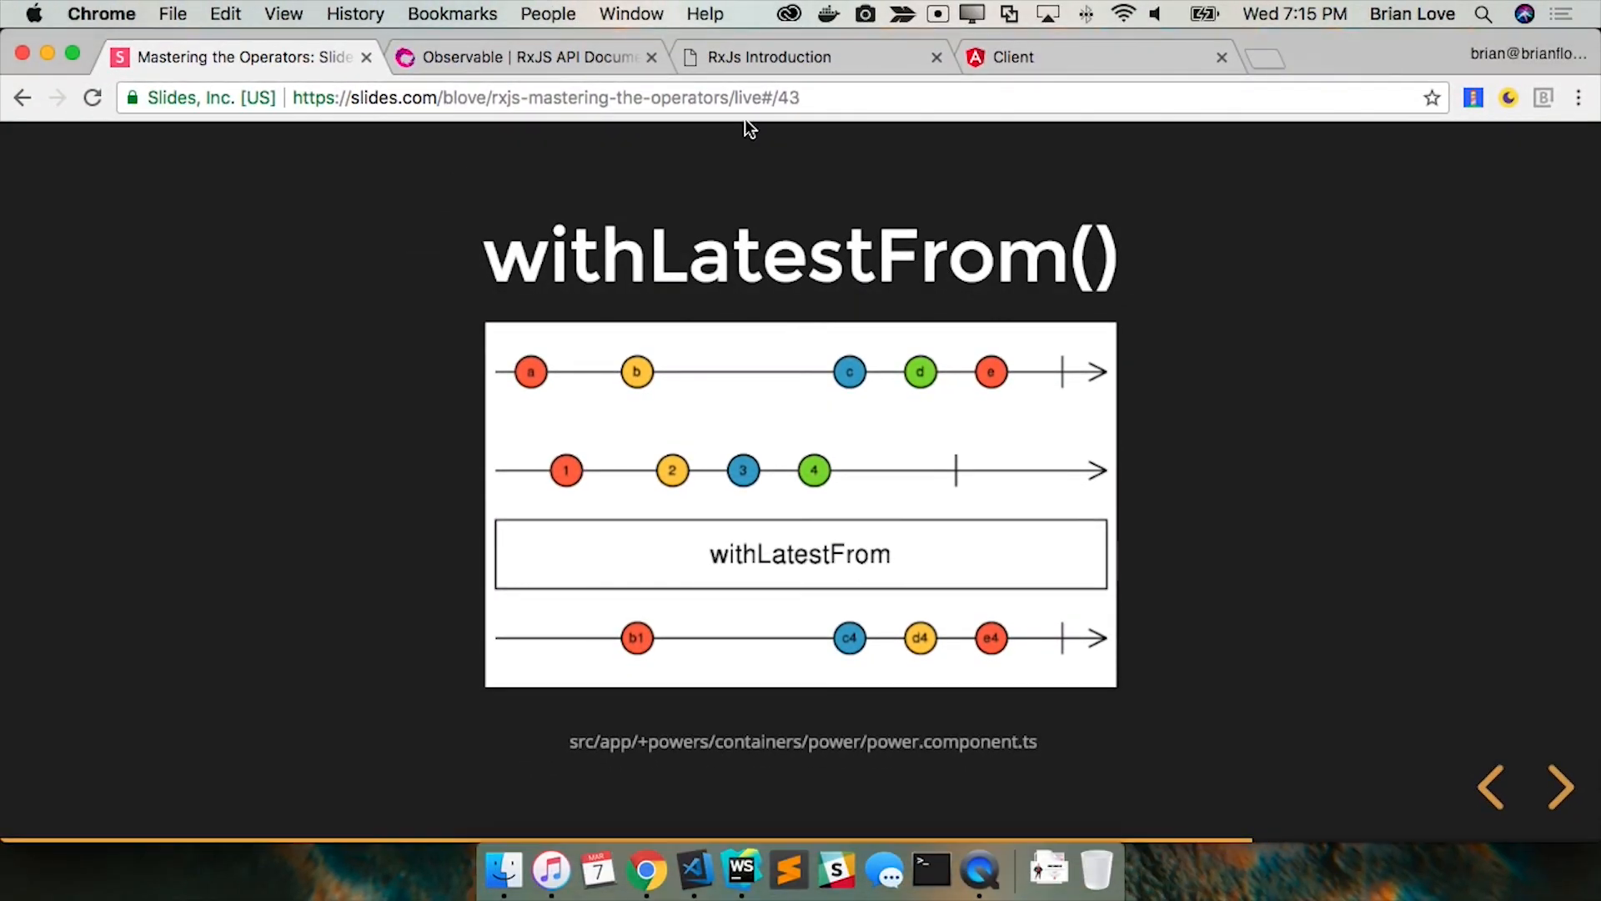
Step: Scroll the Super-Adaptoid hero page and highlight its powers Strength and X-Ray Vision
click(1092, 56)
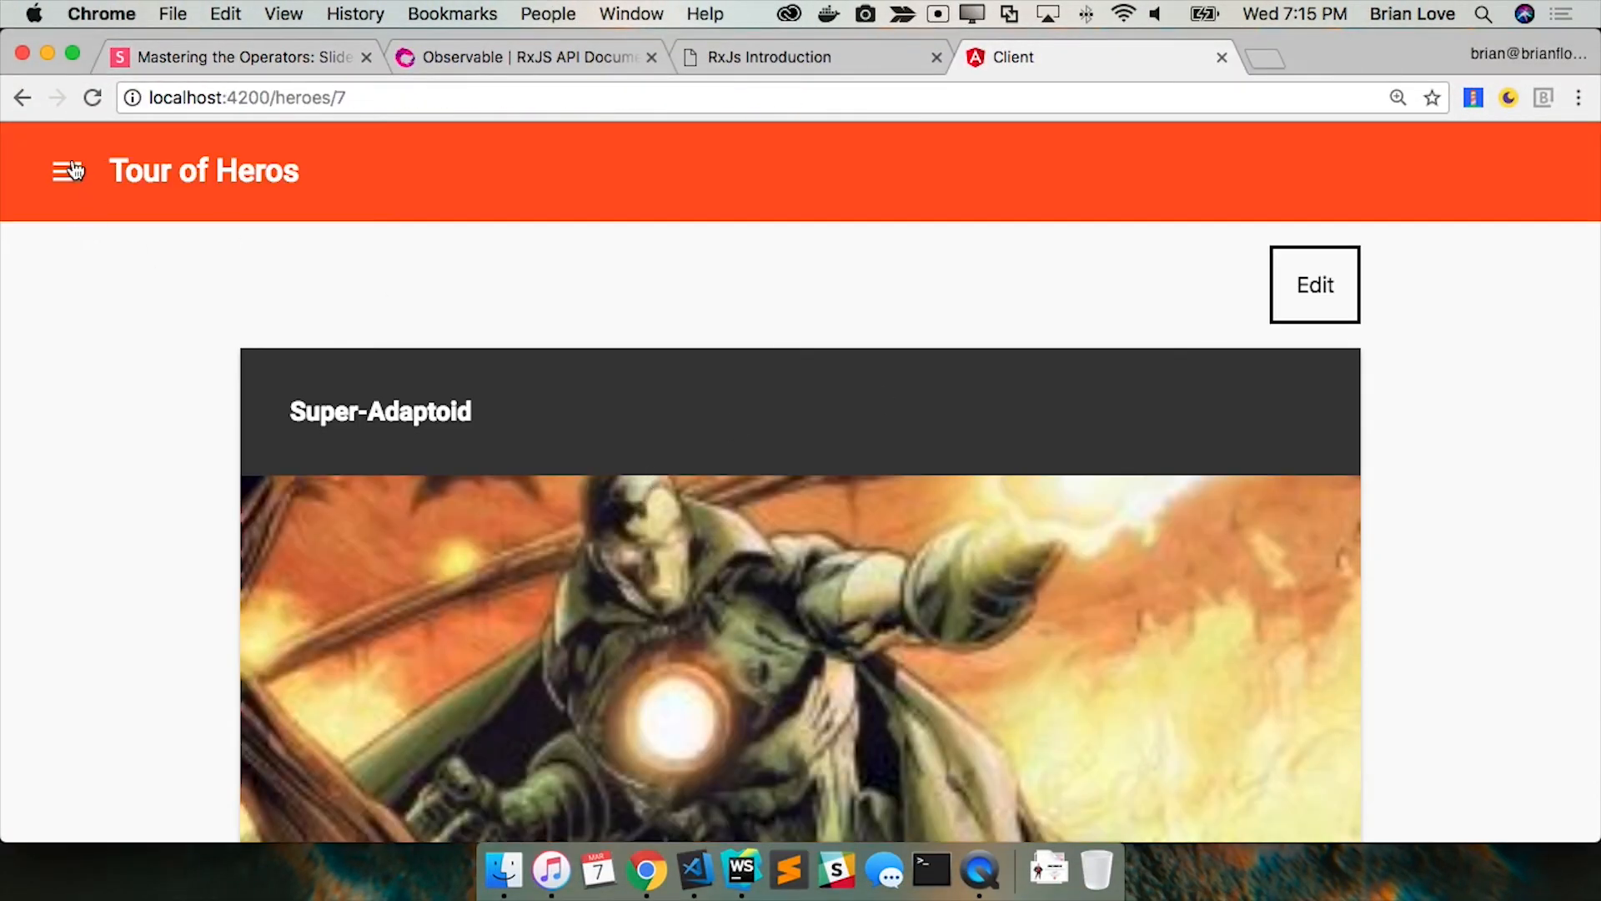
scroll(down, 3)
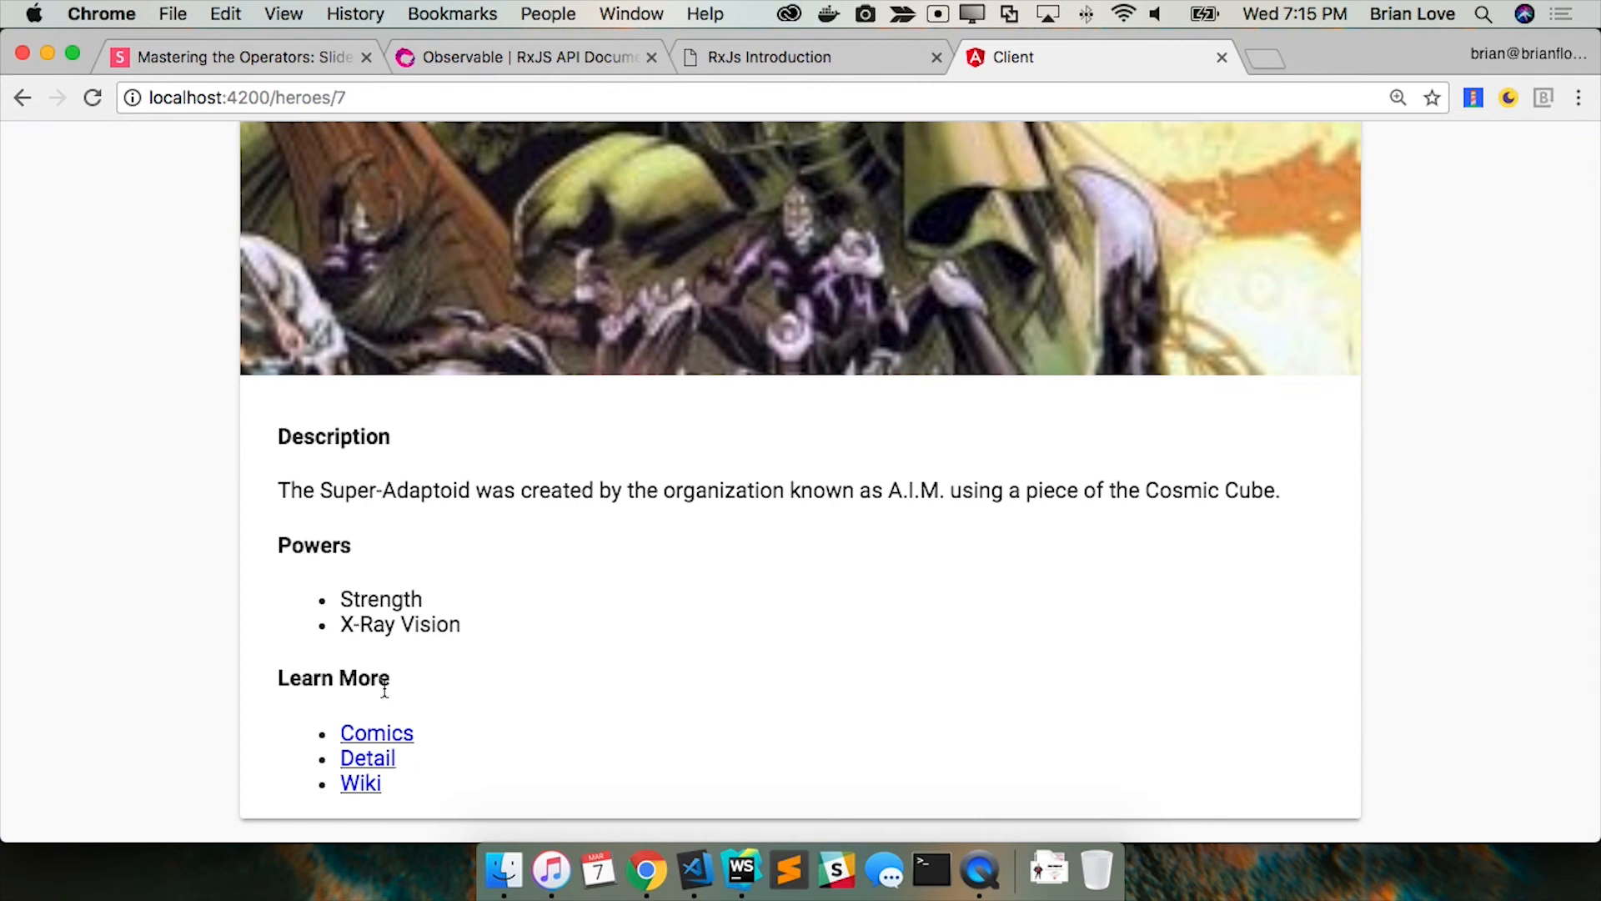
drag(340, 599, 460, 624)
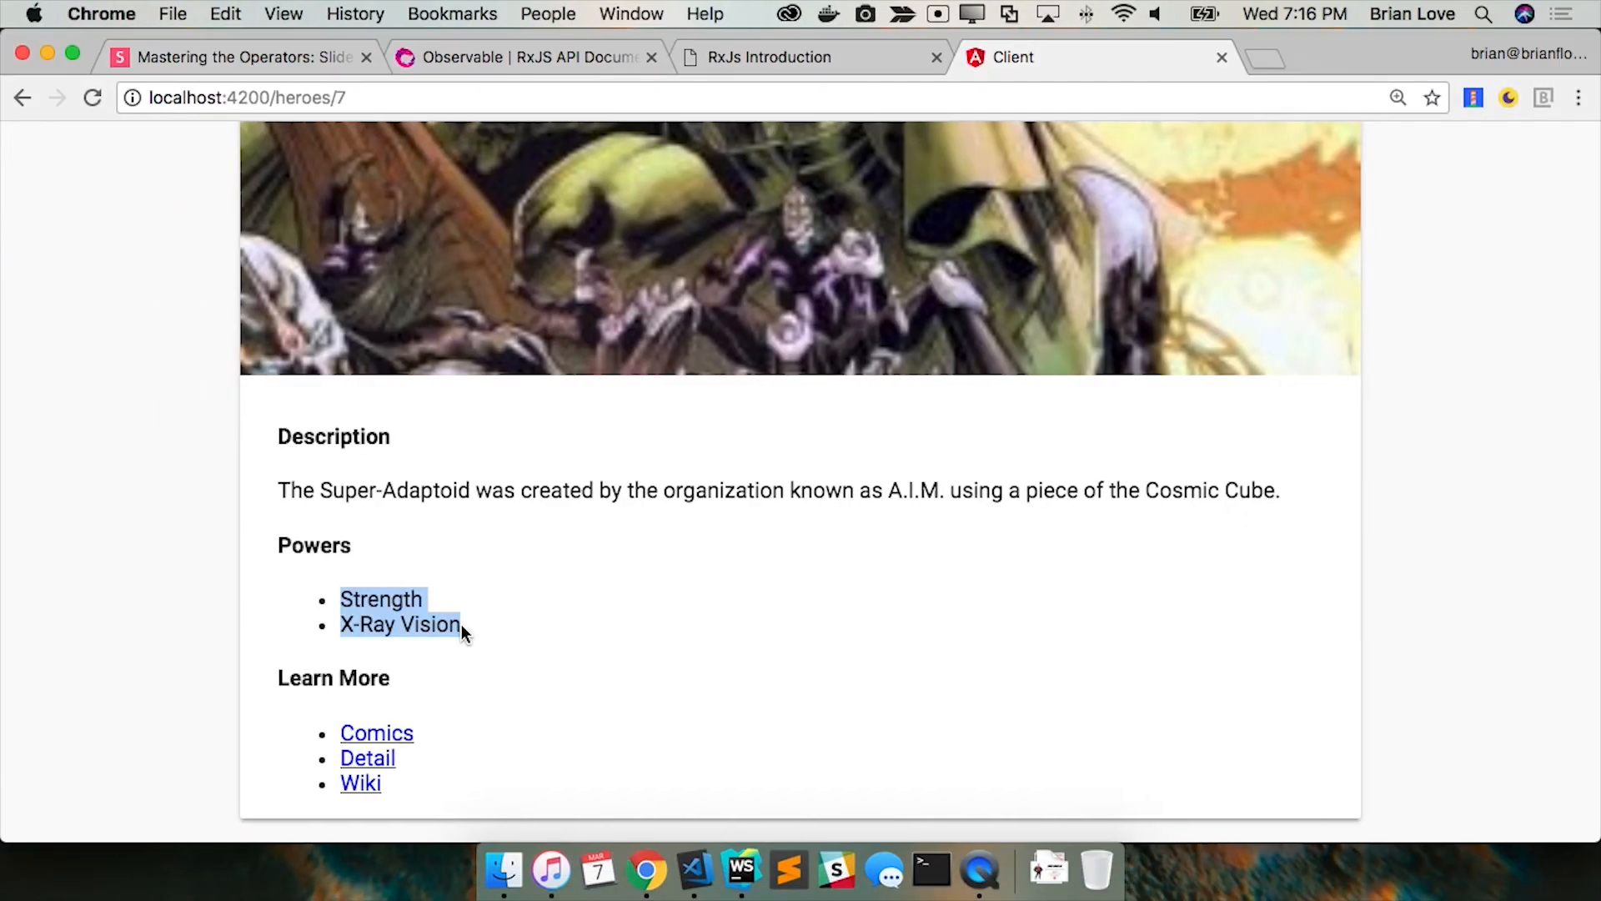
Step: Show power.component.ts deriving heroes via withLatestFrom and a power-id filter
click(240, 56)
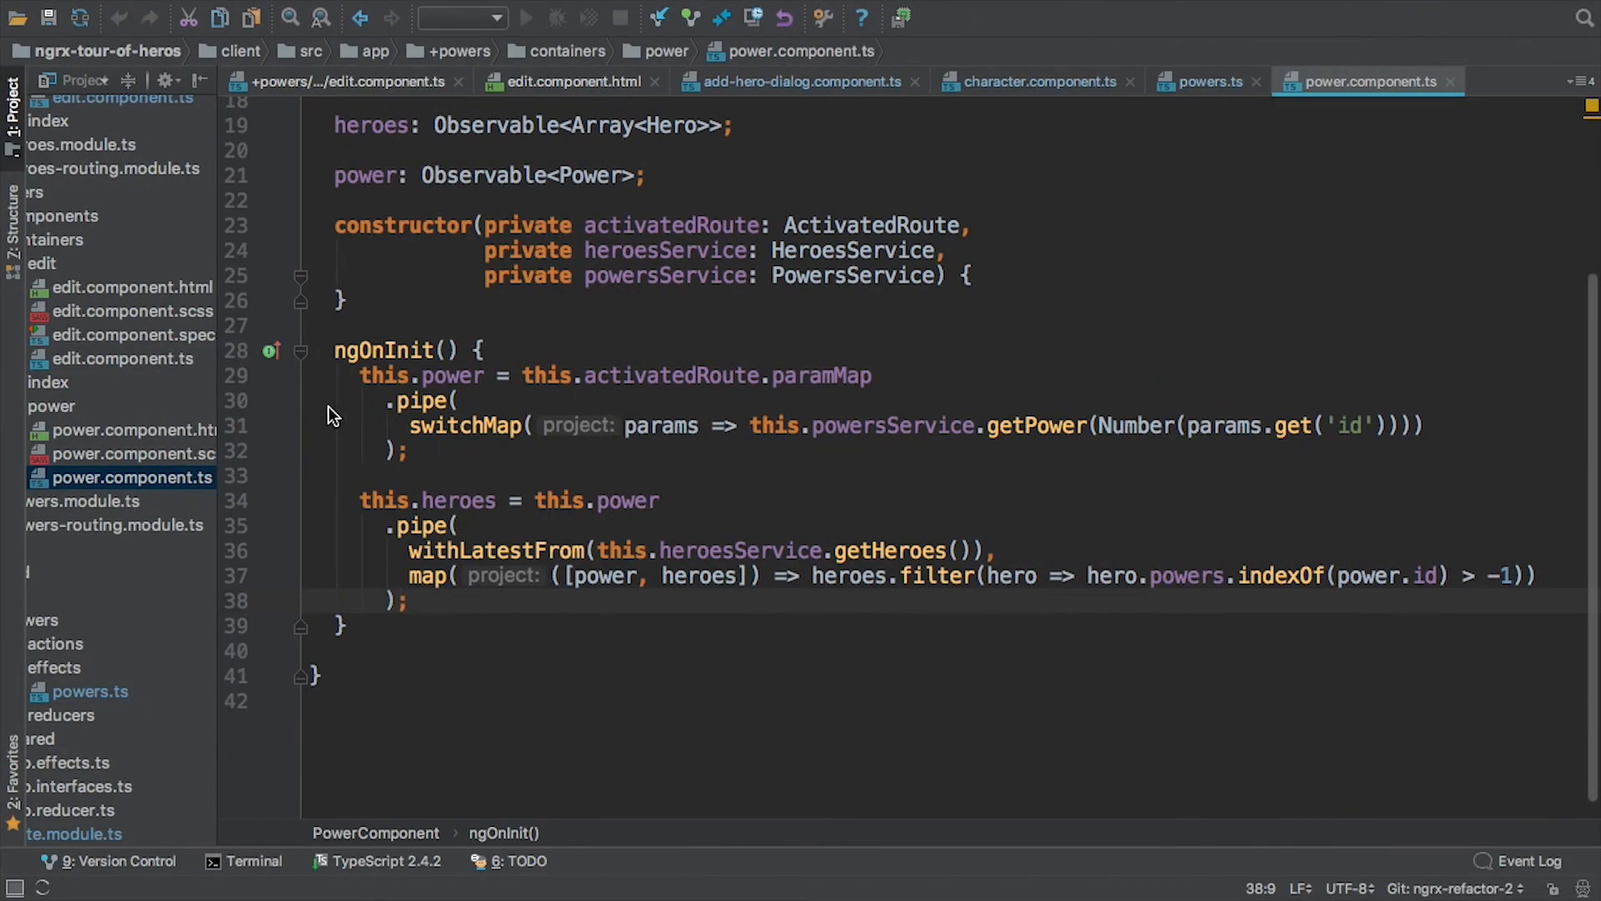
Step: Present the withLatestFrom() marble diagram slide referencing power.component.ts
double_click(451, 375)
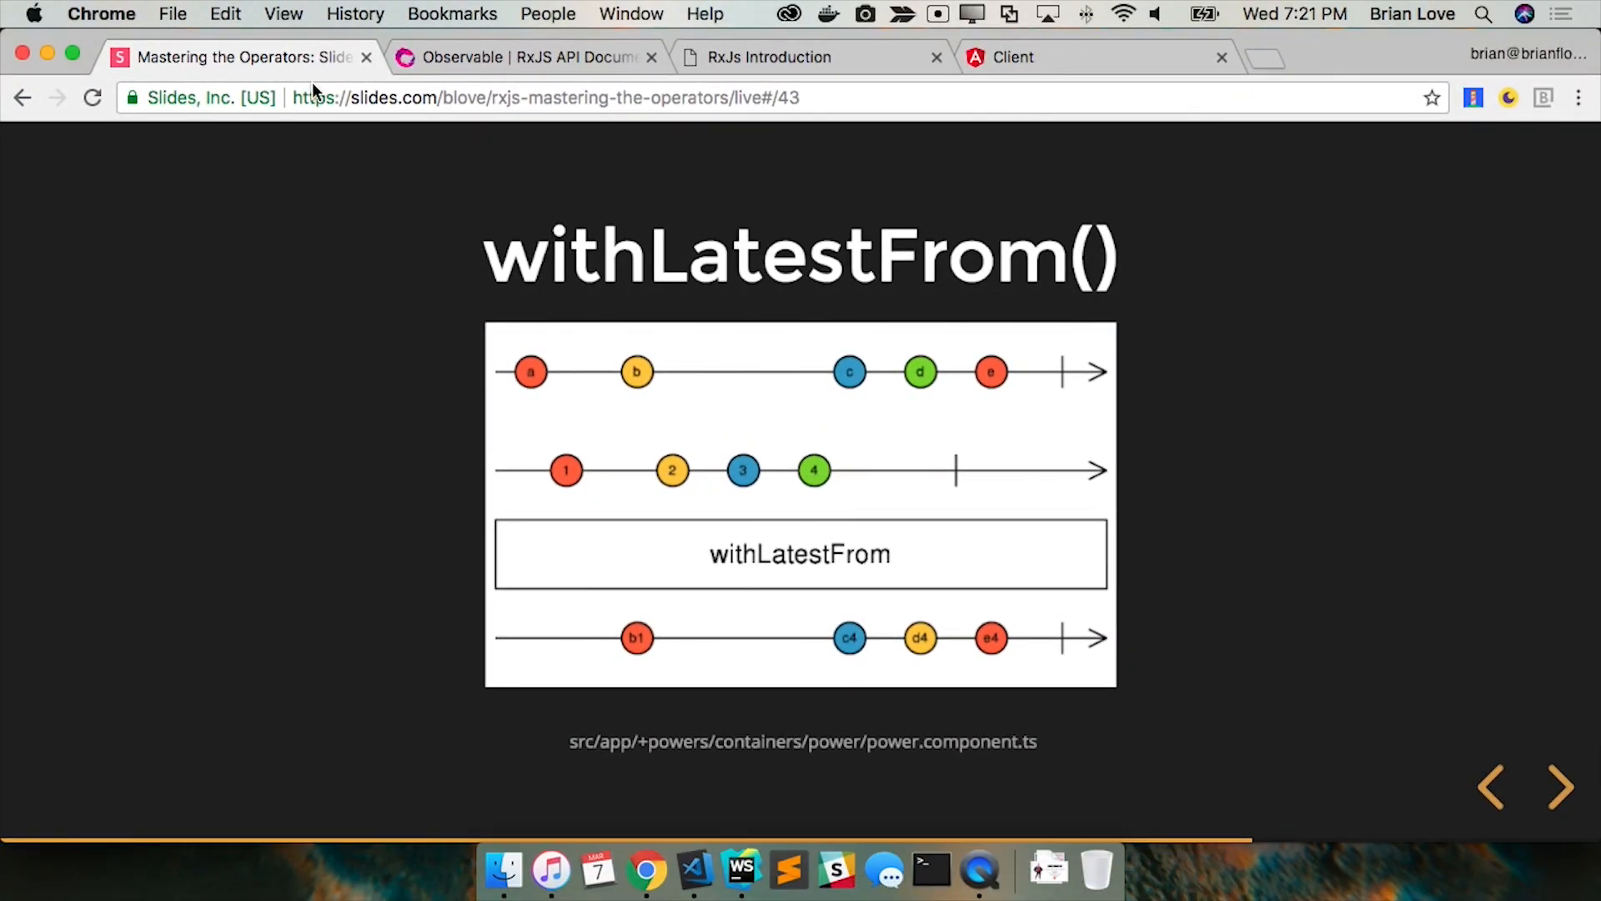
Step: Open the X-ray Vision power page in Tour of Heros, listing Super-Adaptoid
click(1021, 56)
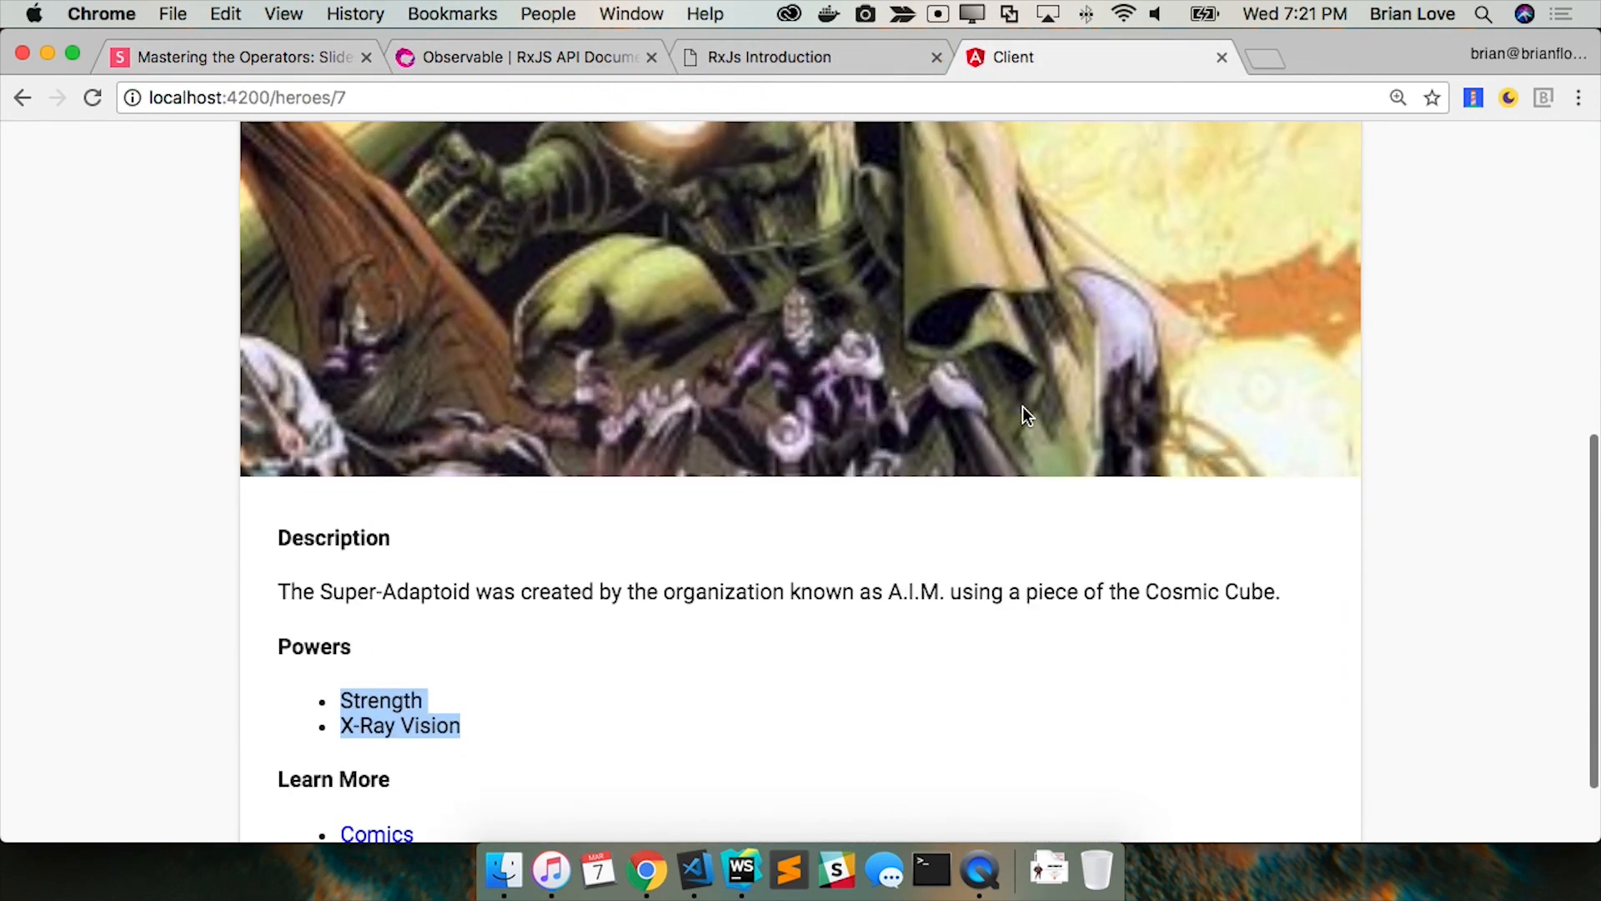
scroll(down, 3)
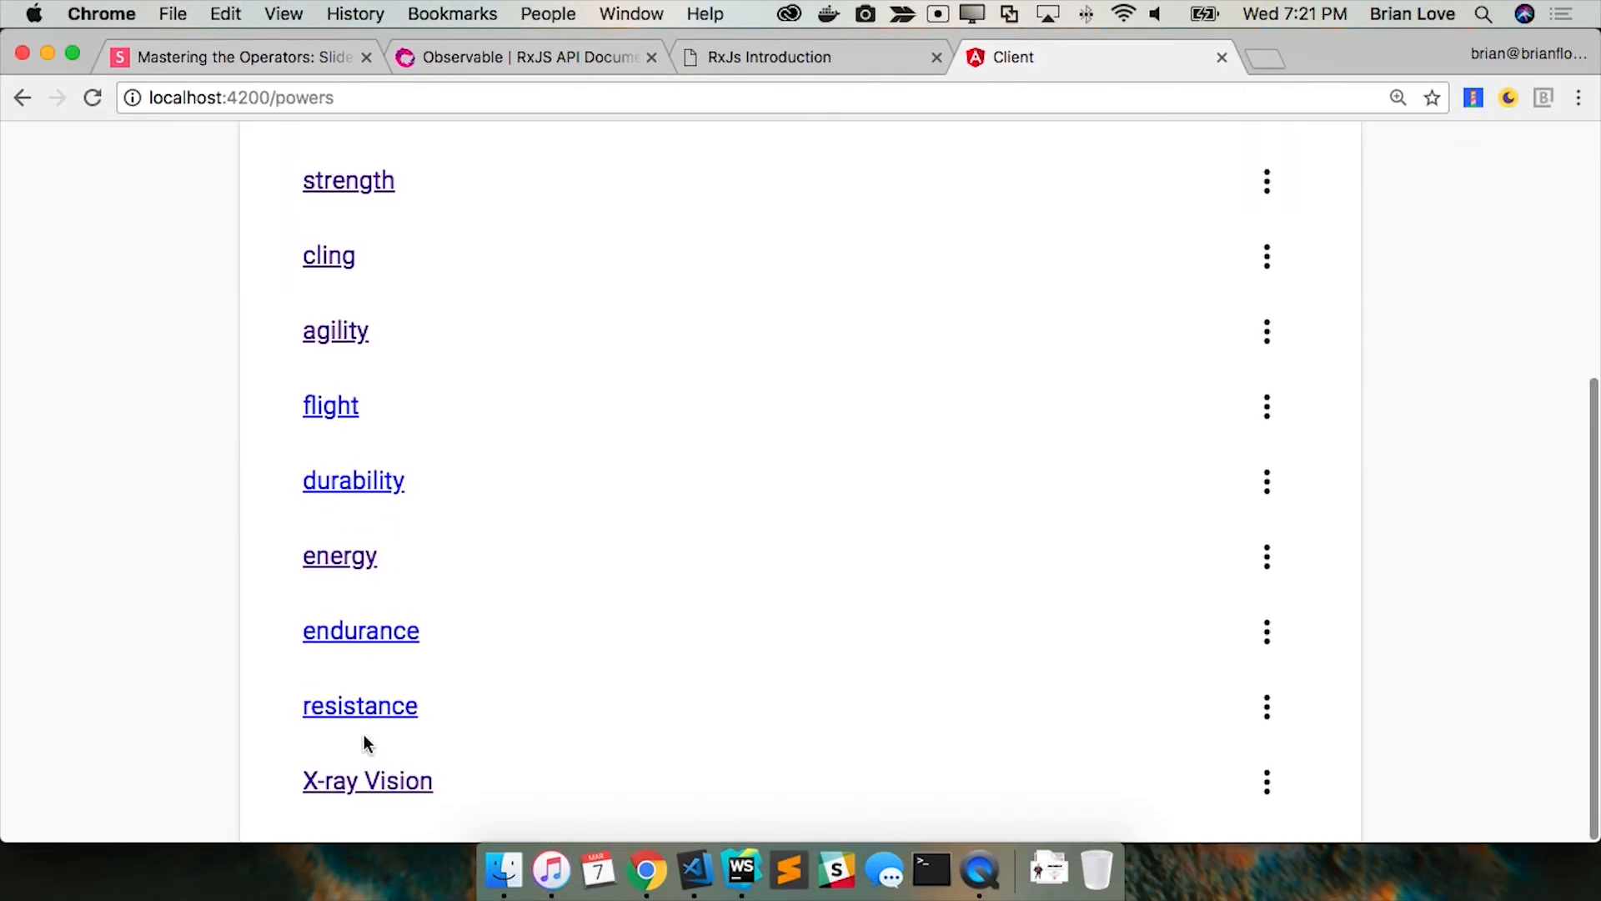
click(367, 780)
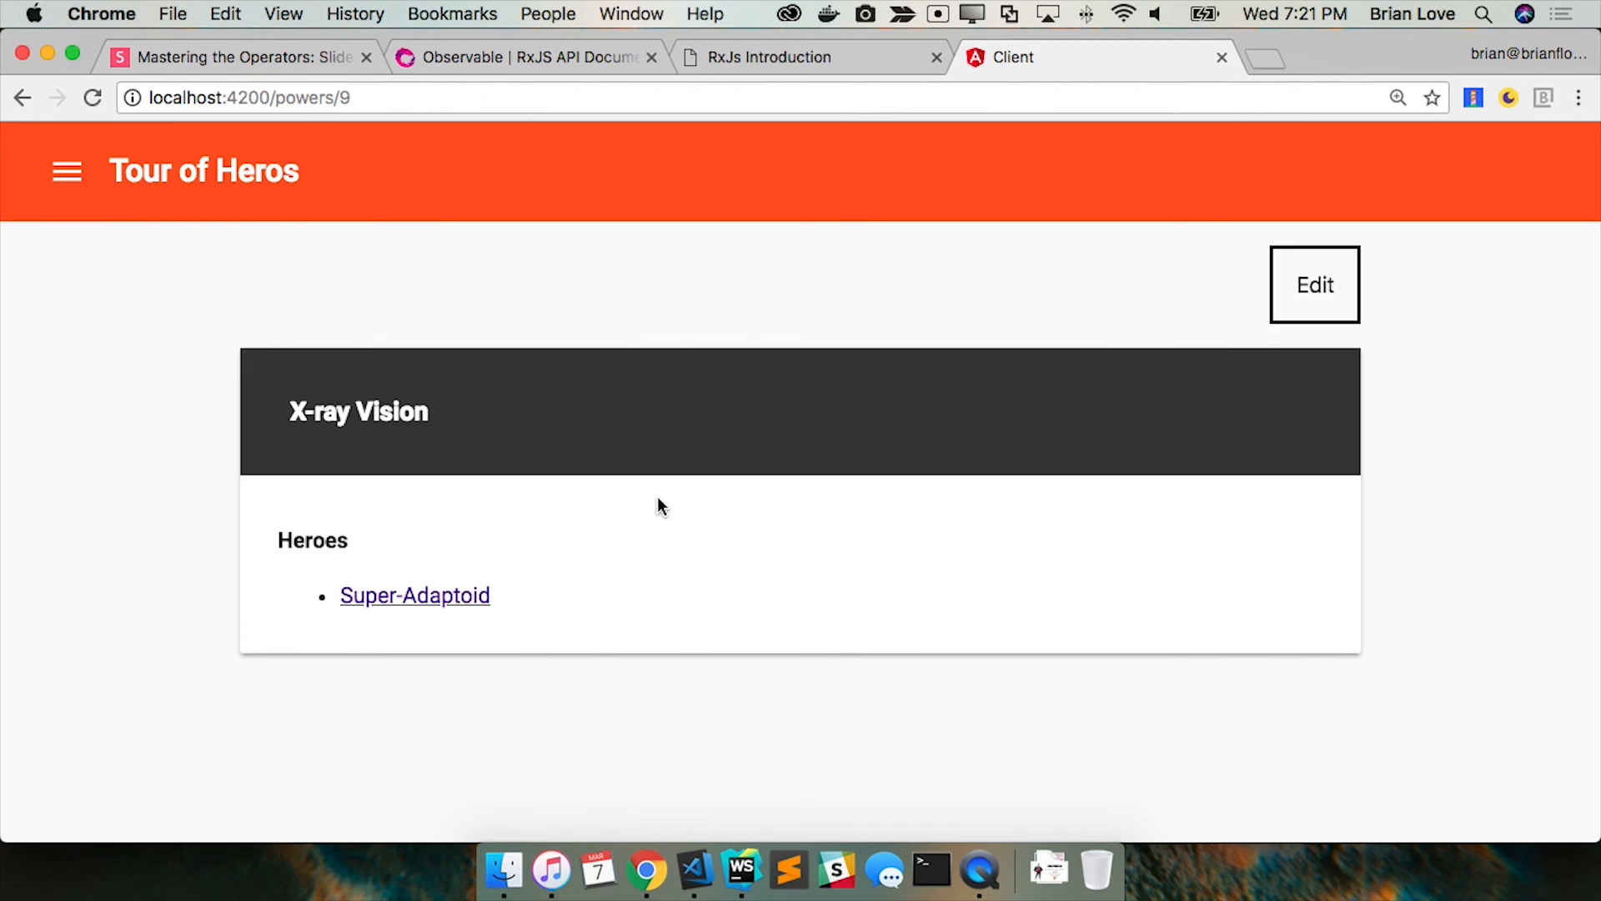